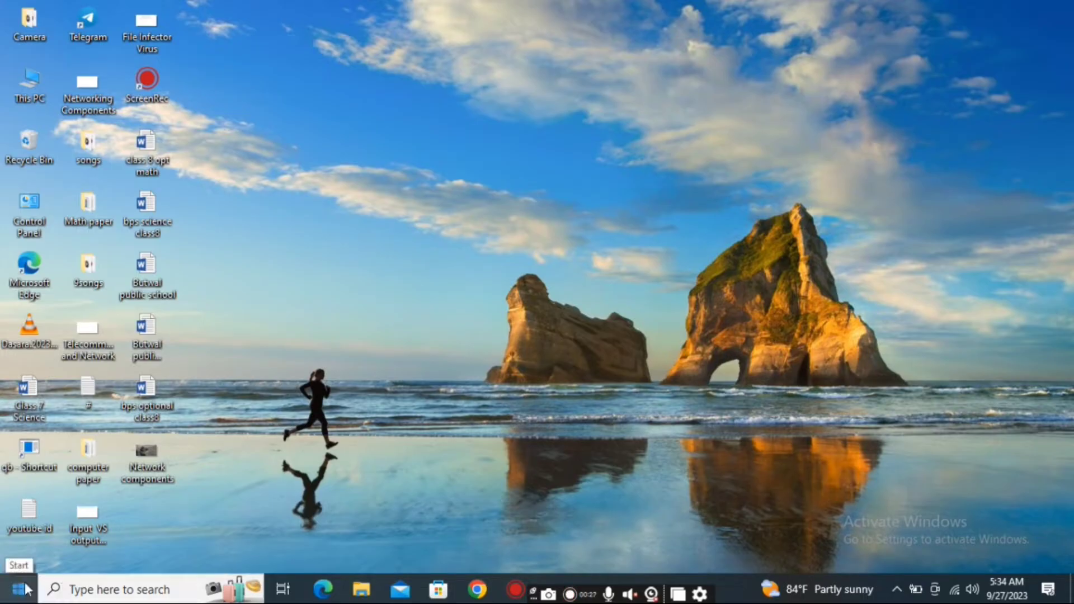
From the Start menu app list, expand the Microsoft Office 2016 folder to reveal Word 2016
left_click(9, 589)
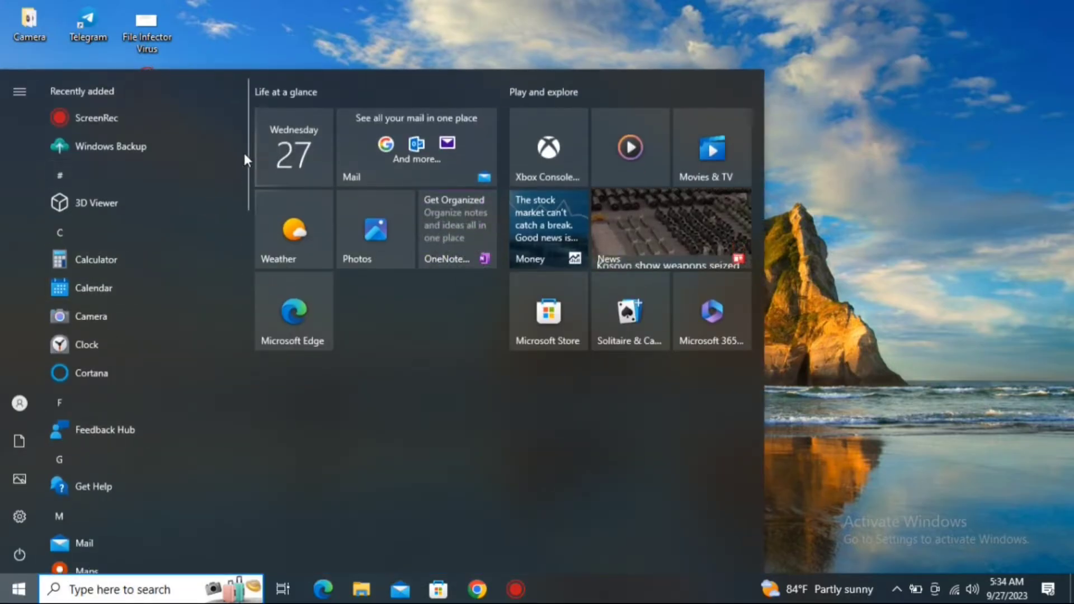
scroll("down", 3)
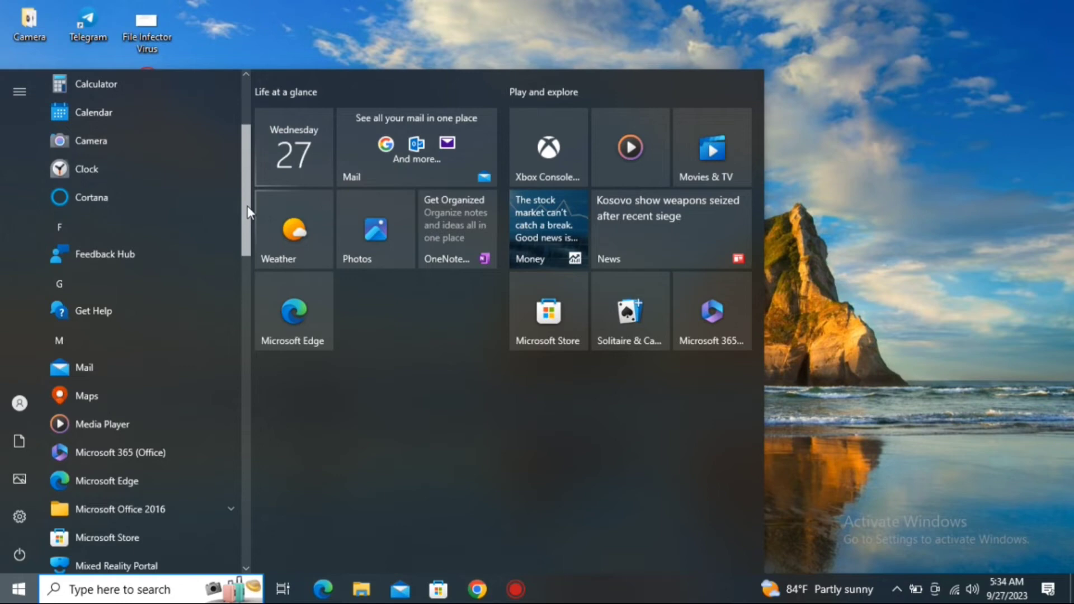
scroll("down", 3)
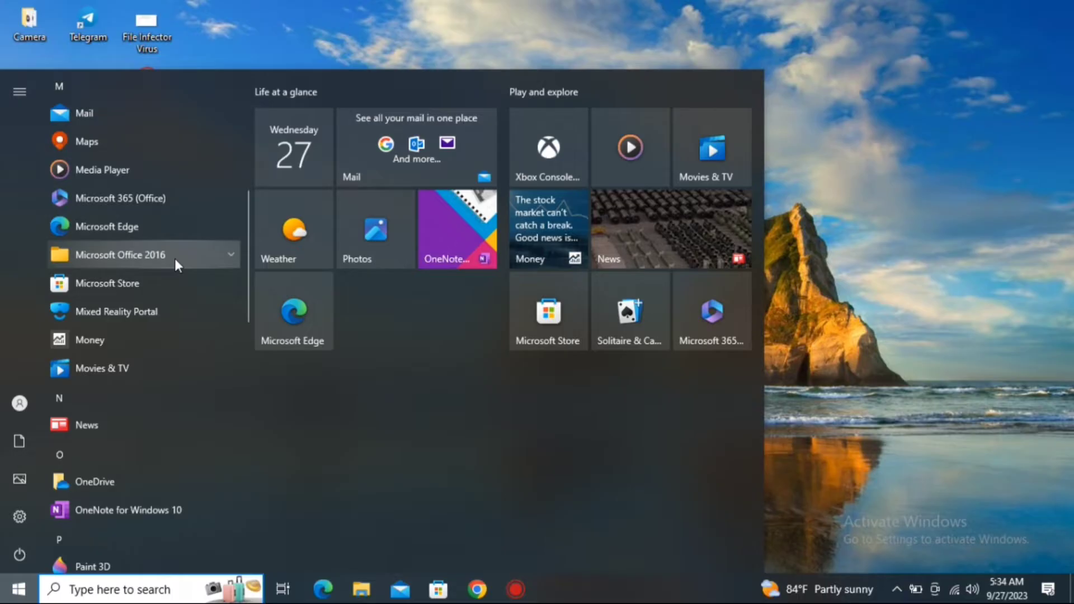
left_click(142, 255)
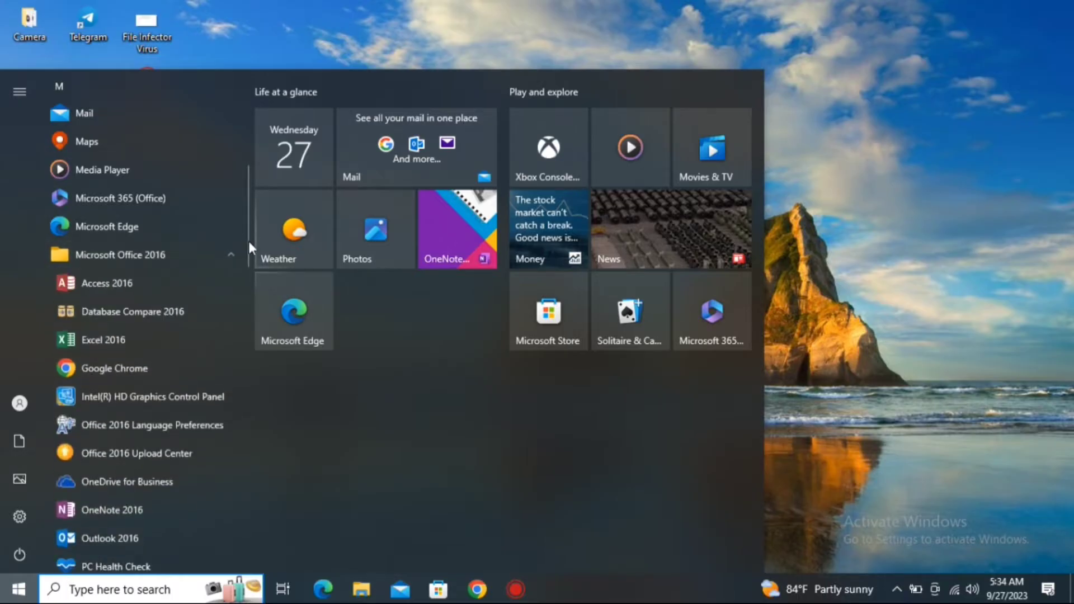
scroll("down", 3)
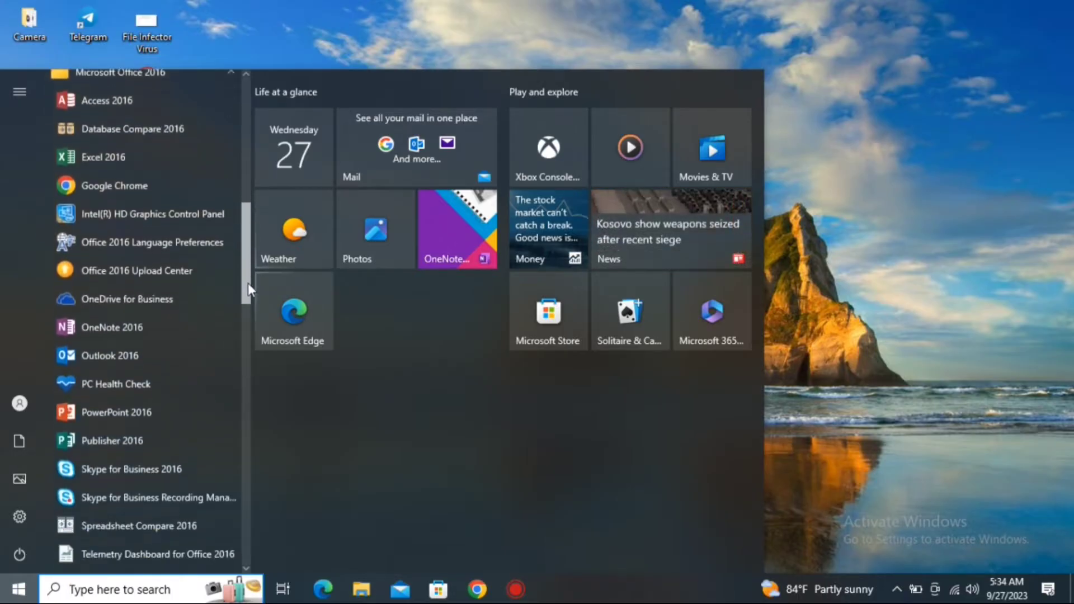
scroll("down", 3)
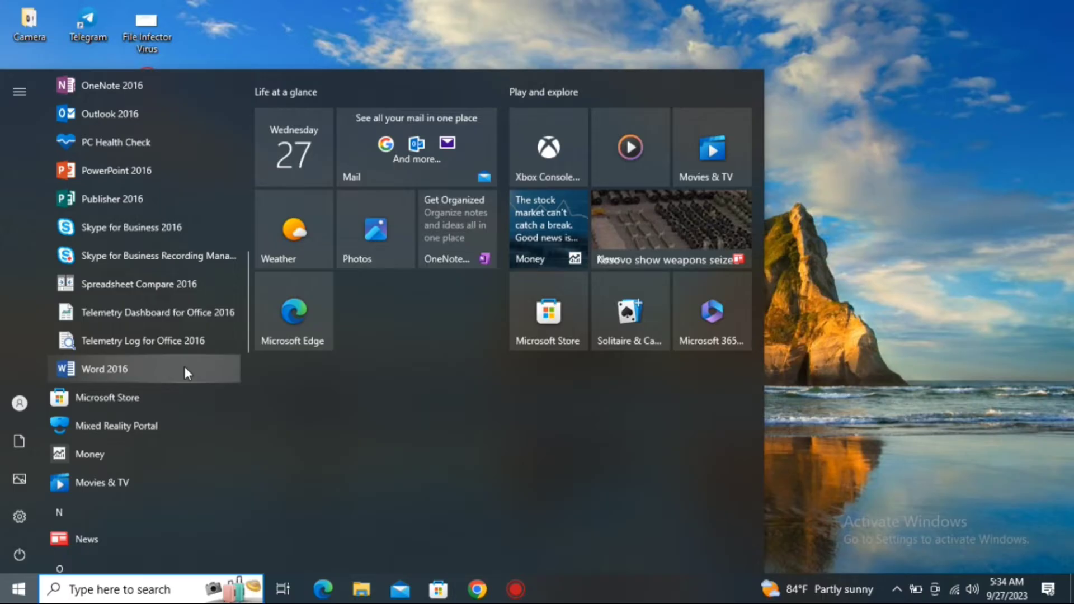
Launch Word 2016, create a blank document, then close Word
left_click(104, 369)
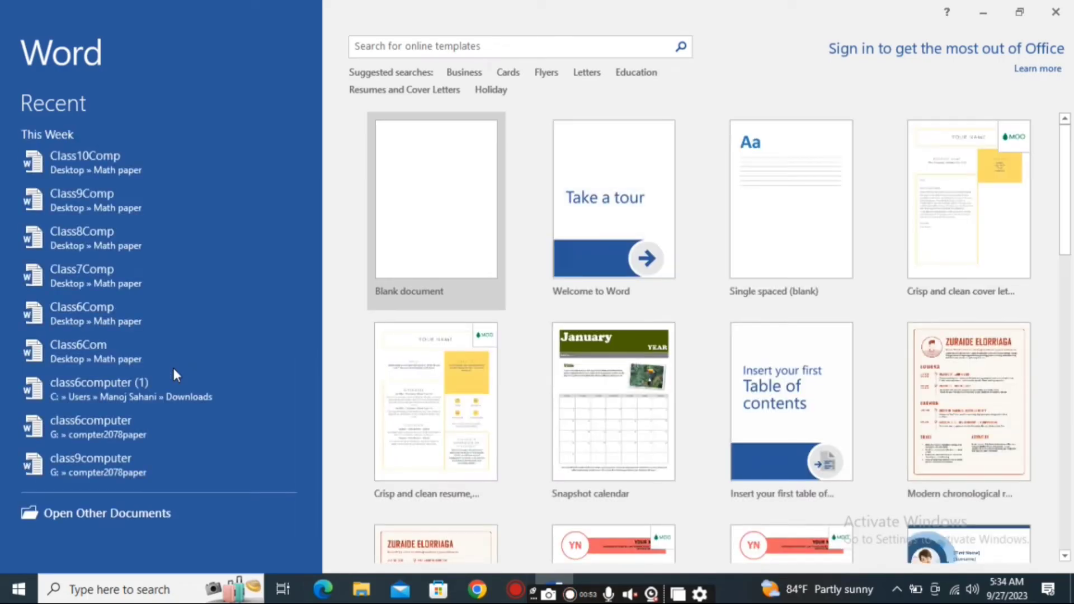
mouse_move(672, 208)
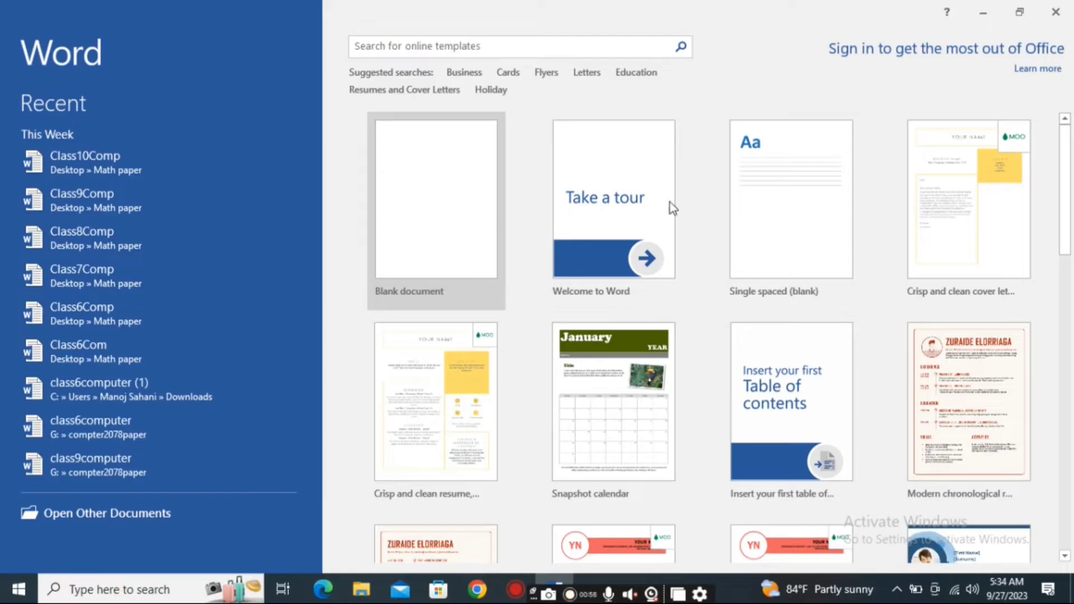
mouse_move(518, 307)
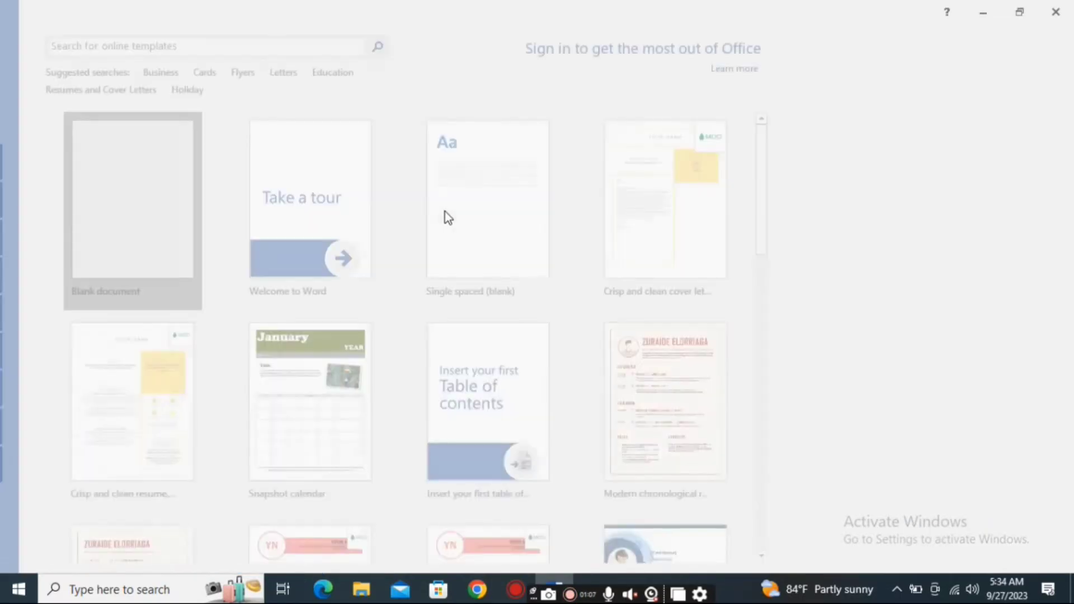
left_click(131, 212)
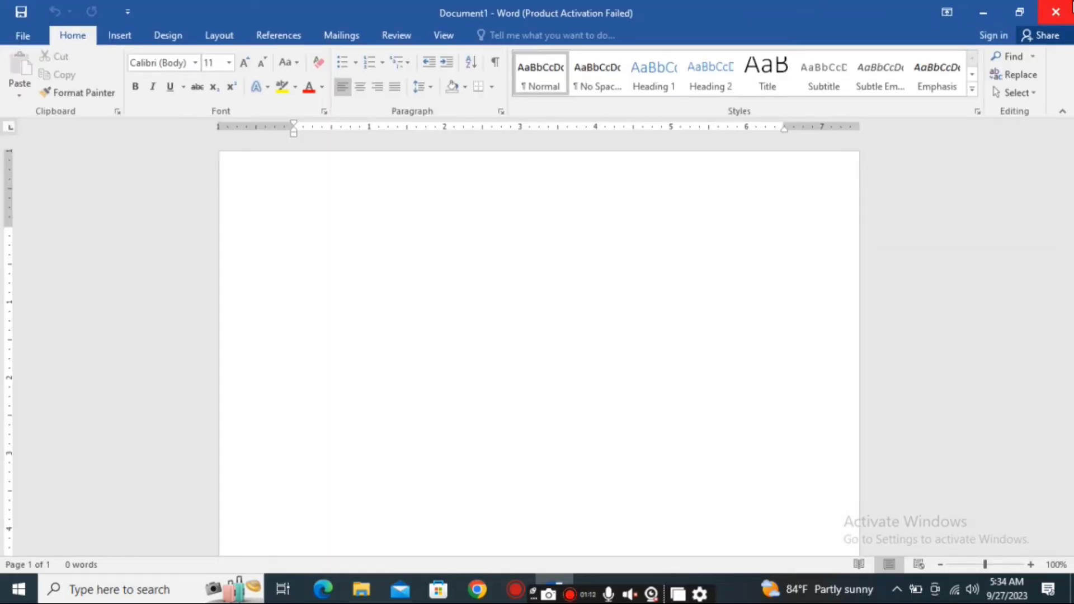
left_click(1057, 11)
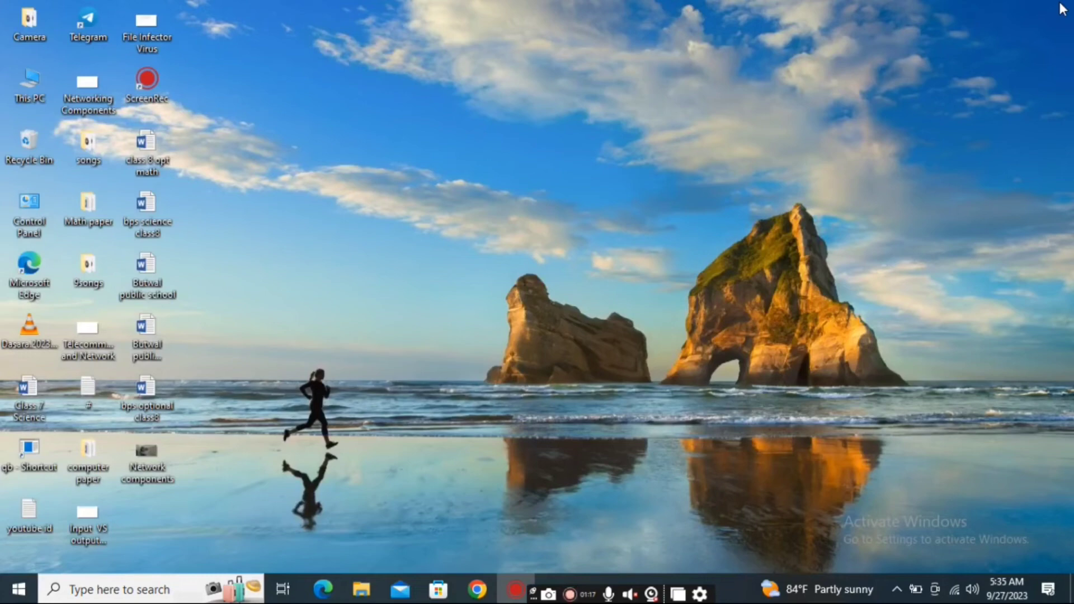
mouse_move(107, 551)
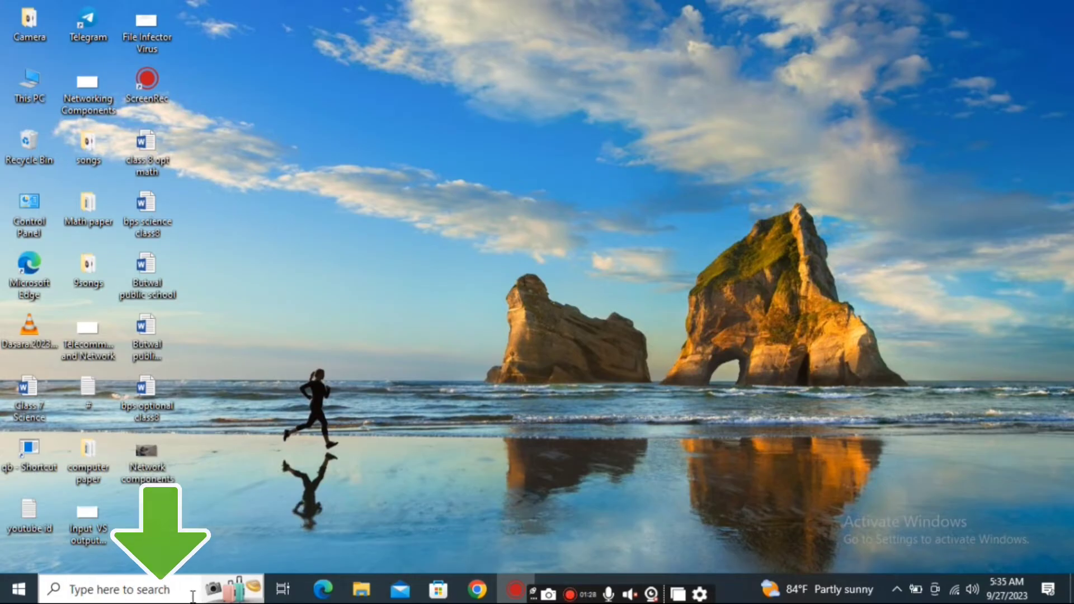
Search the taskbar for 'word' to list Word 2016 as the best match
left_click(112, 588)
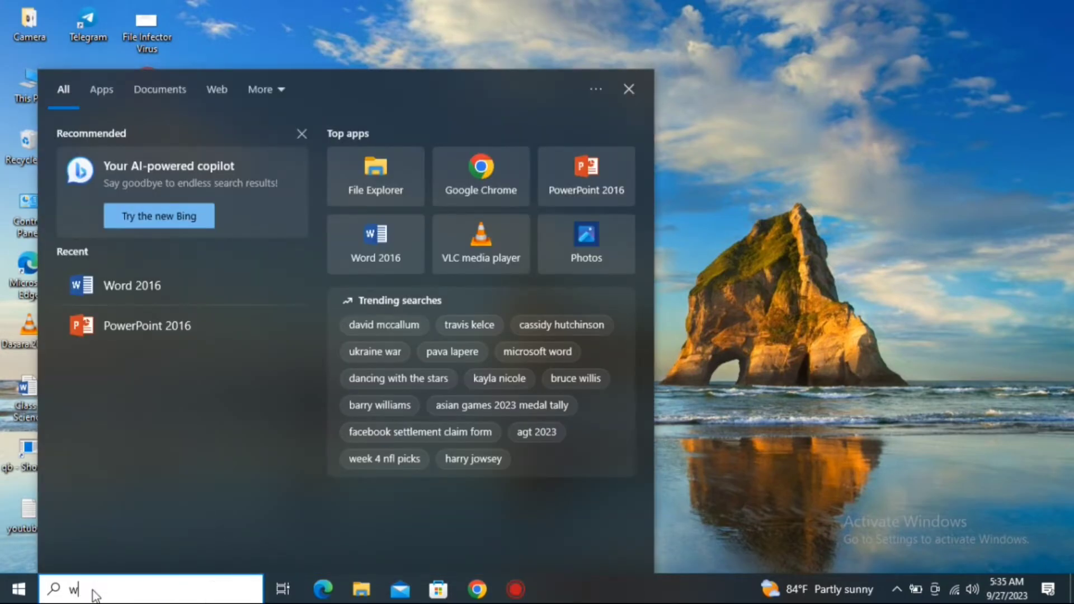
type("w")
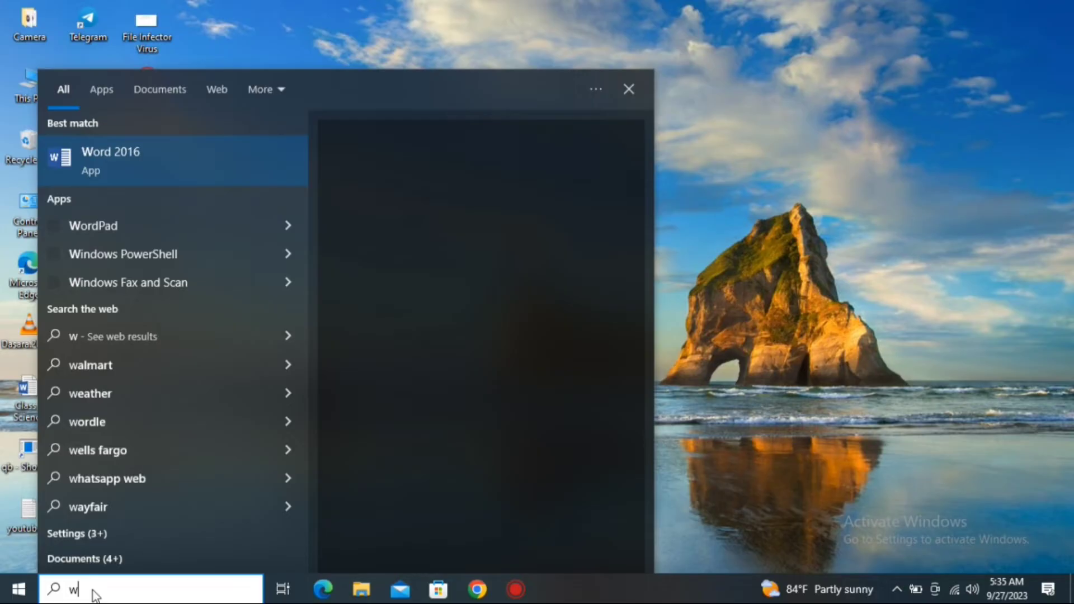
type("ord")
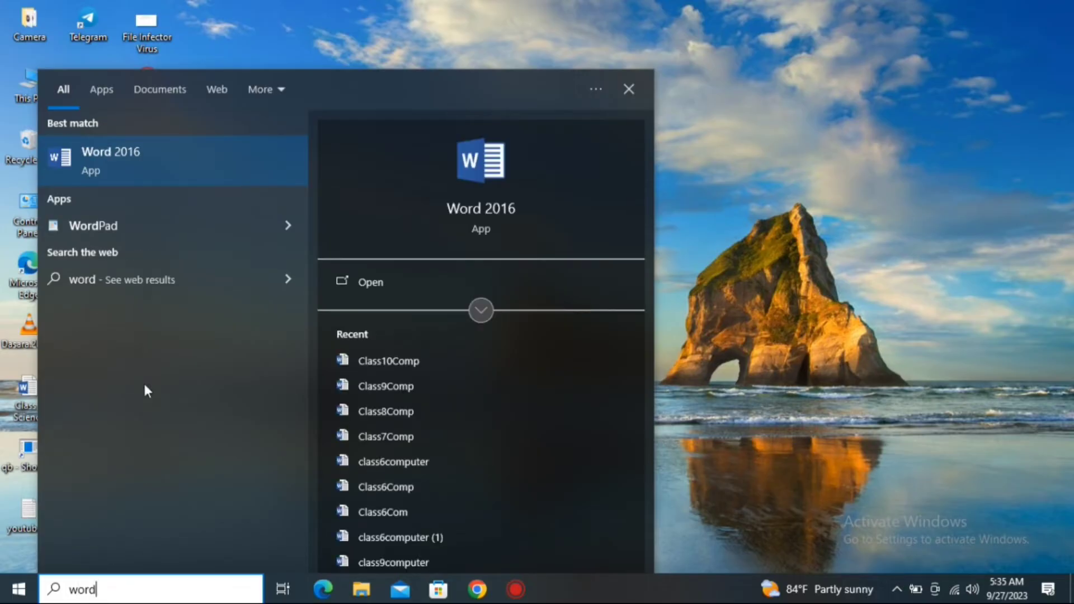
mouse_move(188, 176)
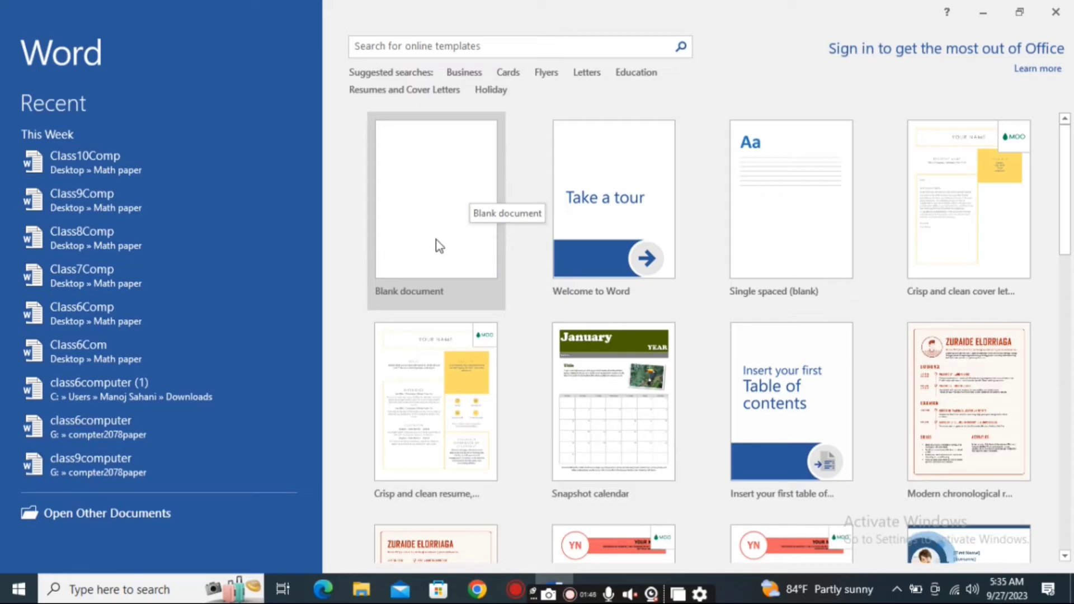
mouse_move(1056, 13)
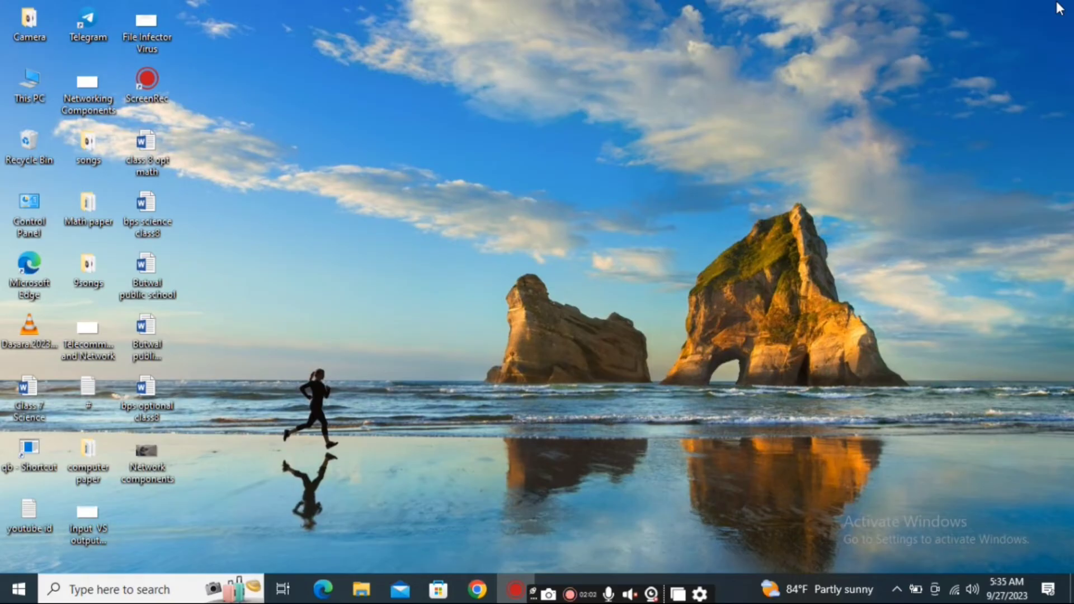
Run 'winword' from the Win+R Run dialog to start Word 2016
key("Win+r")
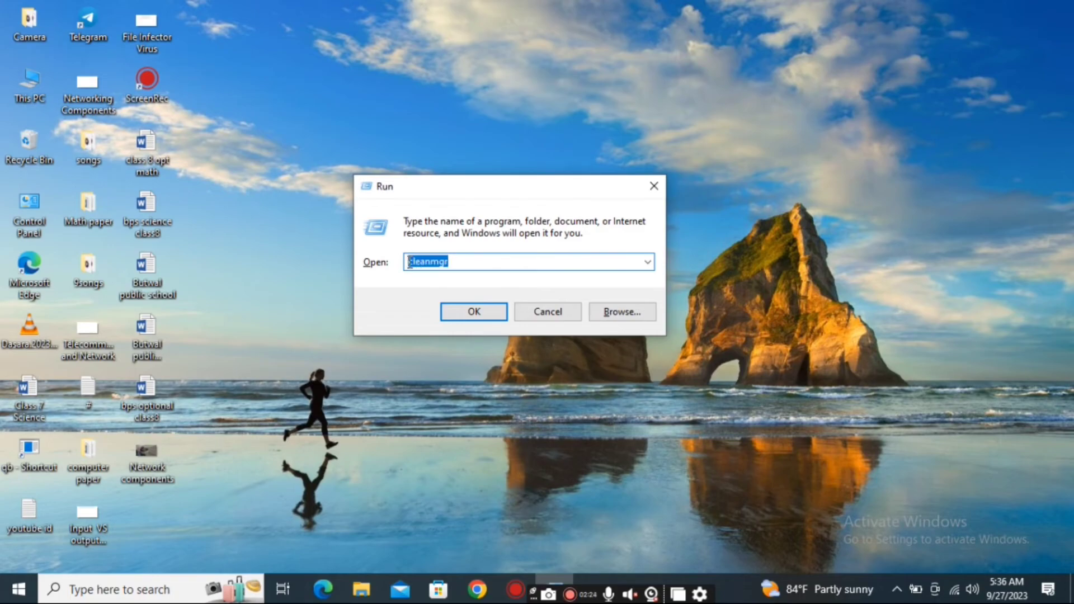
type("winword")
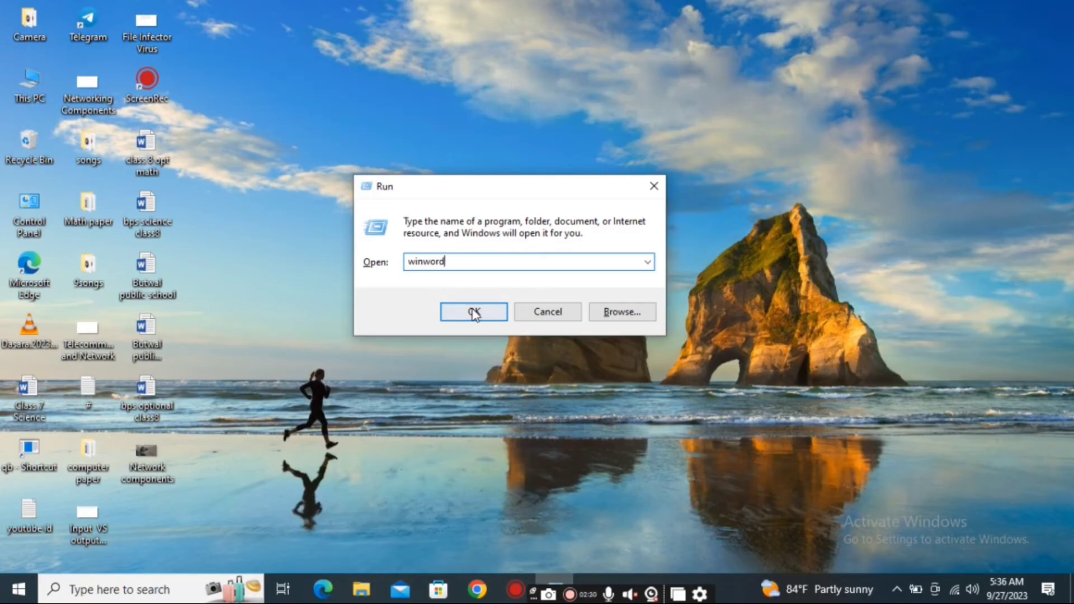
left_click(473, 312)
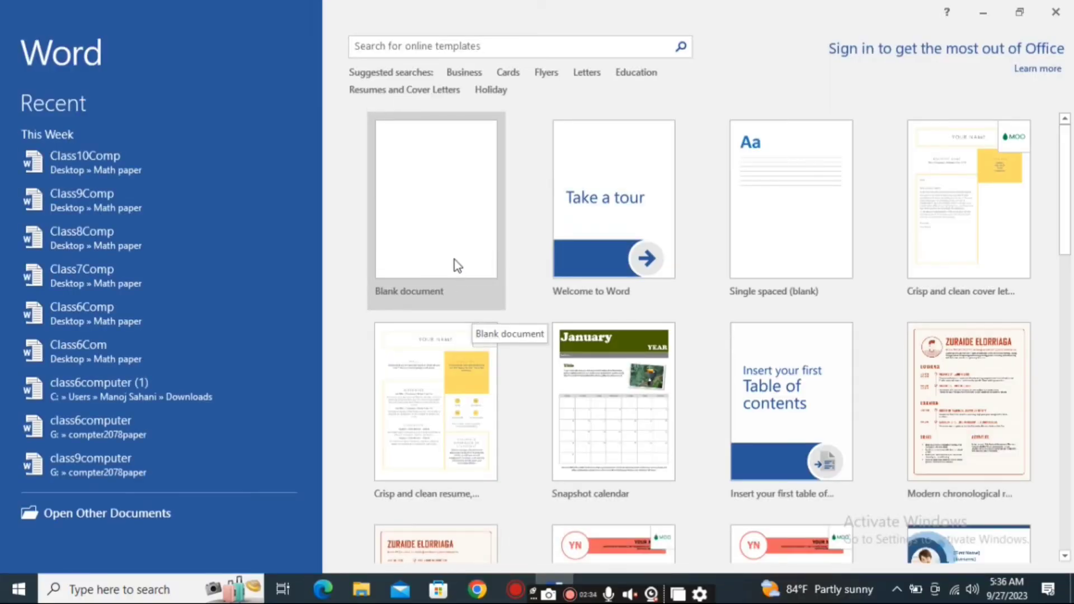
Create a new blank document (Document1) from Word's start screen
left_click(436, 199)
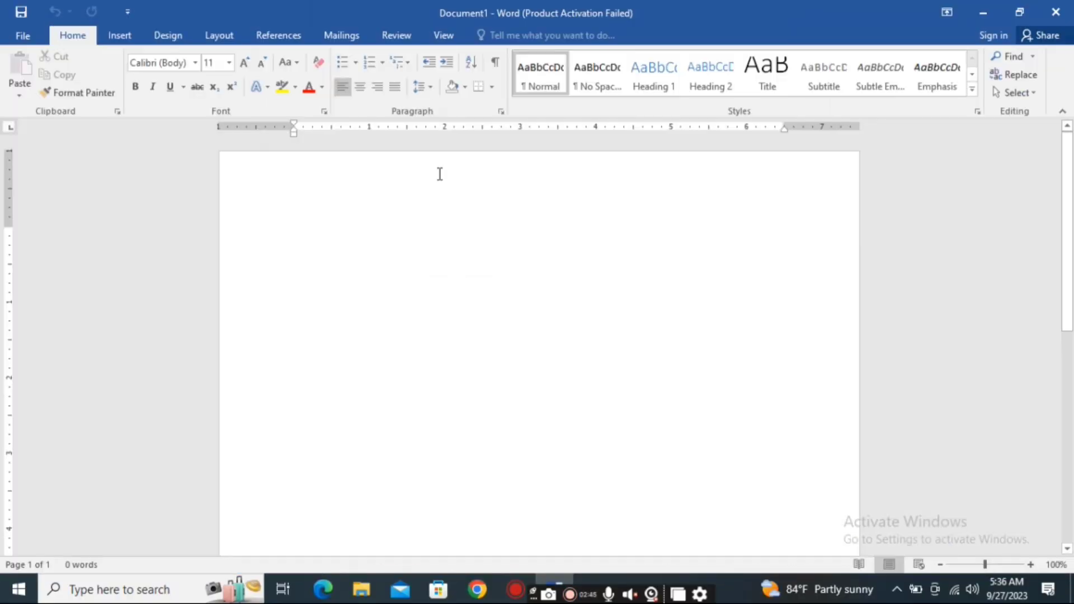